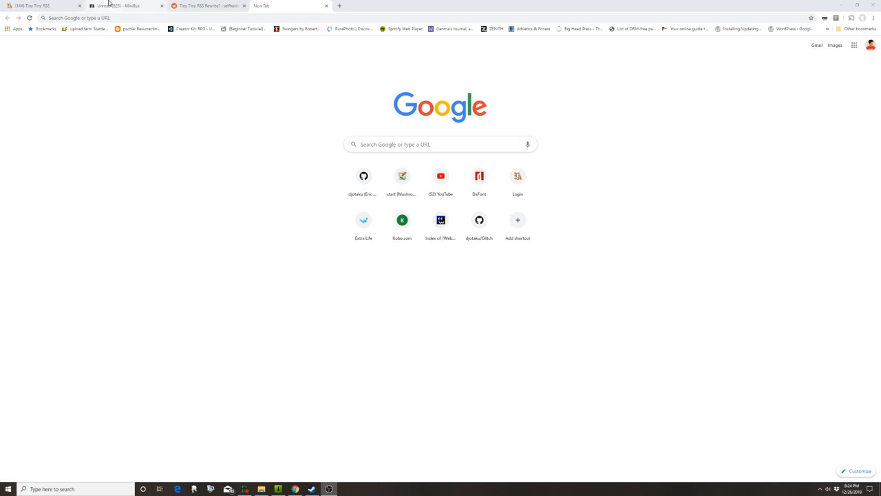
mouse_move(207, 6)
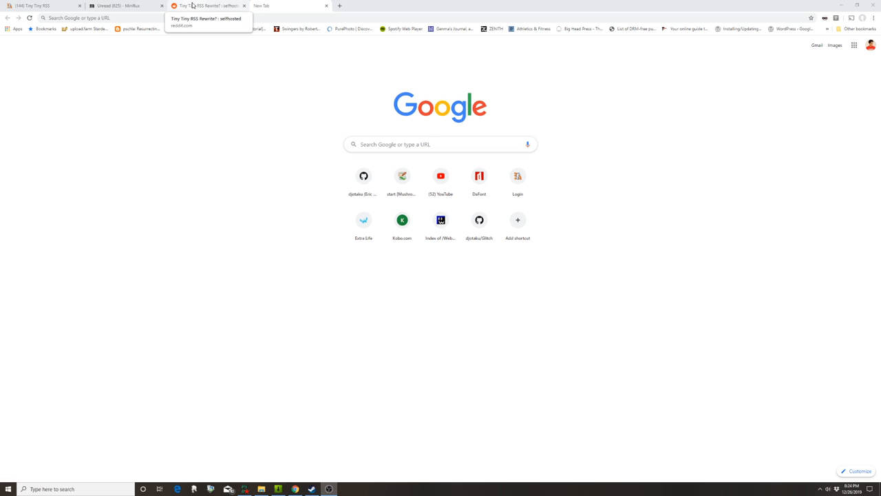
Switch to the r/selfhosted 'Tiny Tiny RSS Rewrite?' Reddit thread tab
left_click(207, 5)
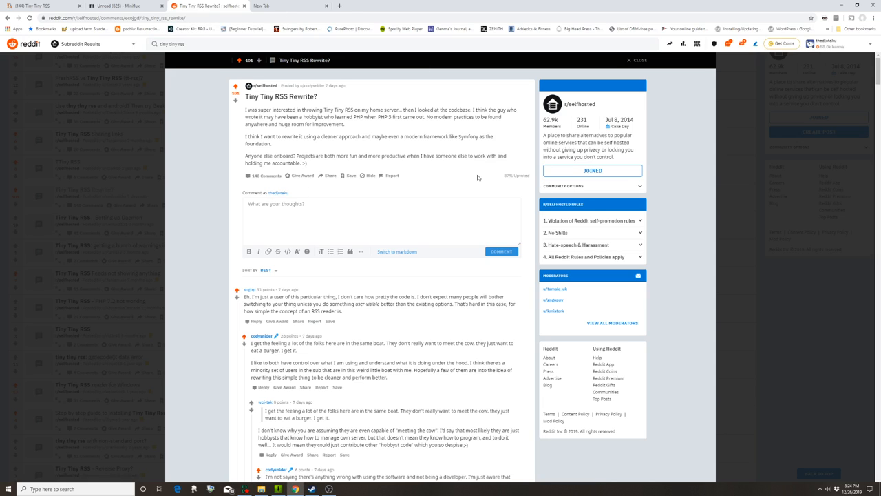
mouse_move(414, 152)
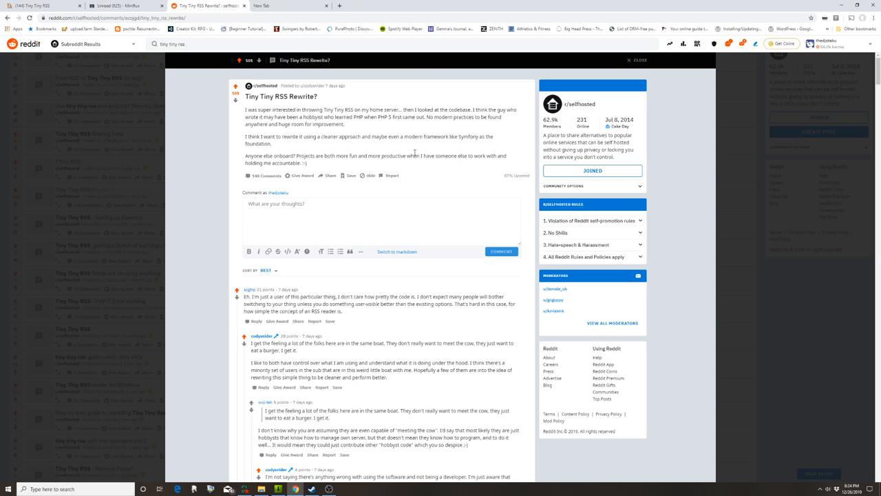
mouse_move(334, 126)
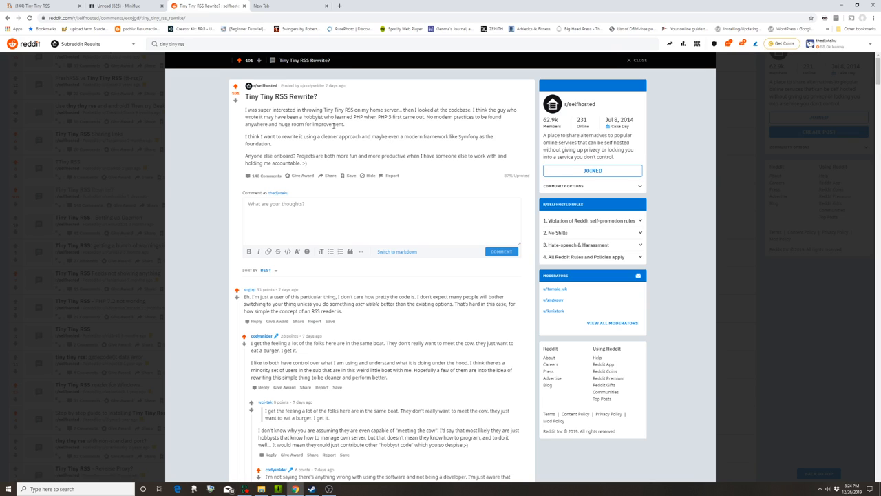
mouse_move(284, 154)
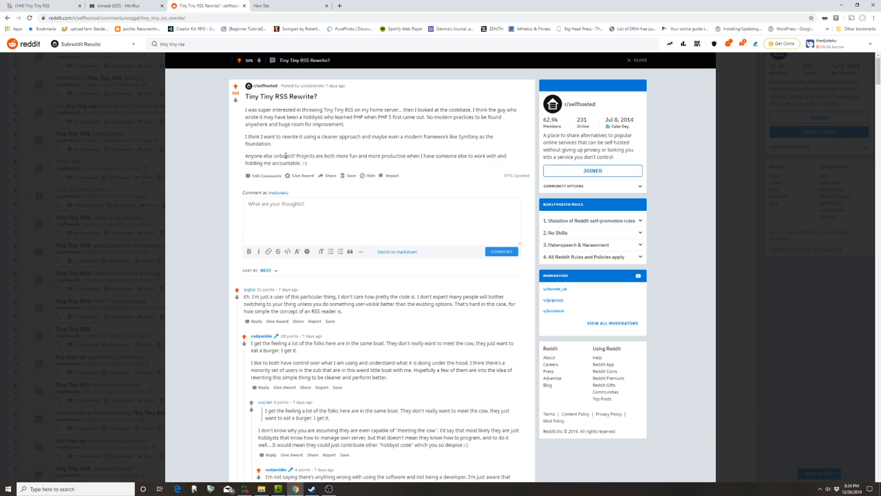
mouse_move(309, 148)
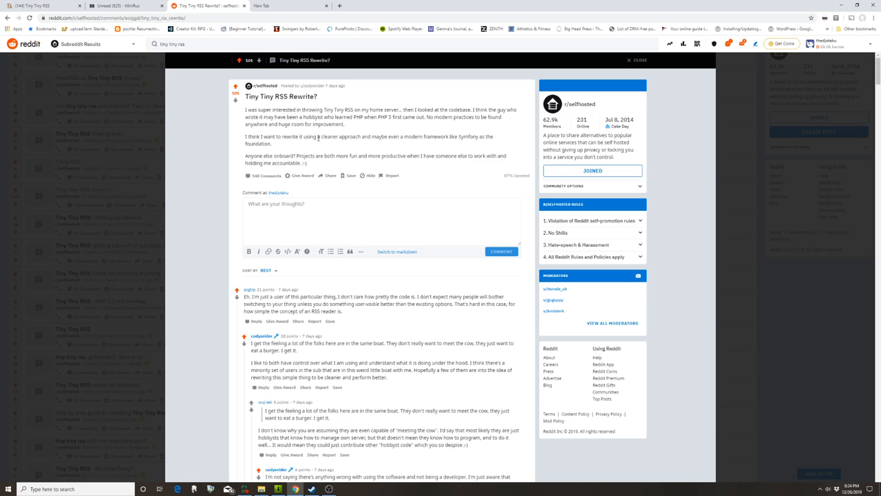
mouse_move(207, 6)
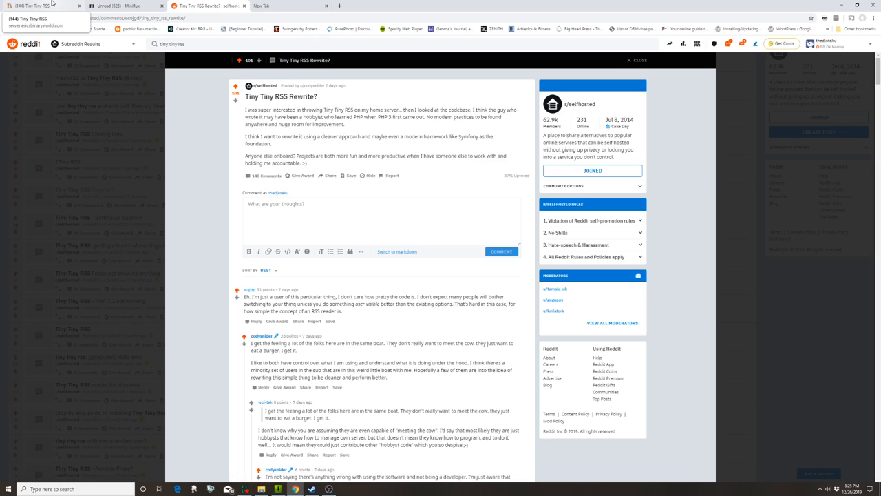
mouse_move(65, 4)
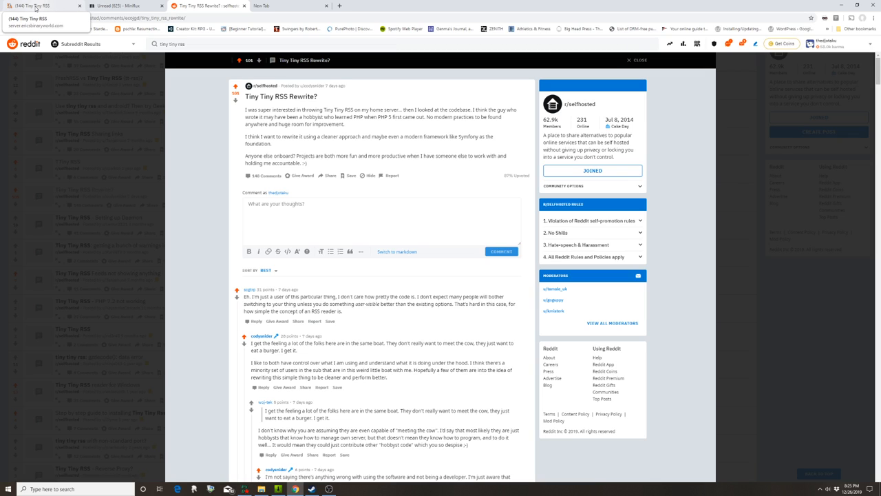
Glance at Tiny Tiny RSS, then show Miniflux's 625 unread articles
left_click(127, 6)
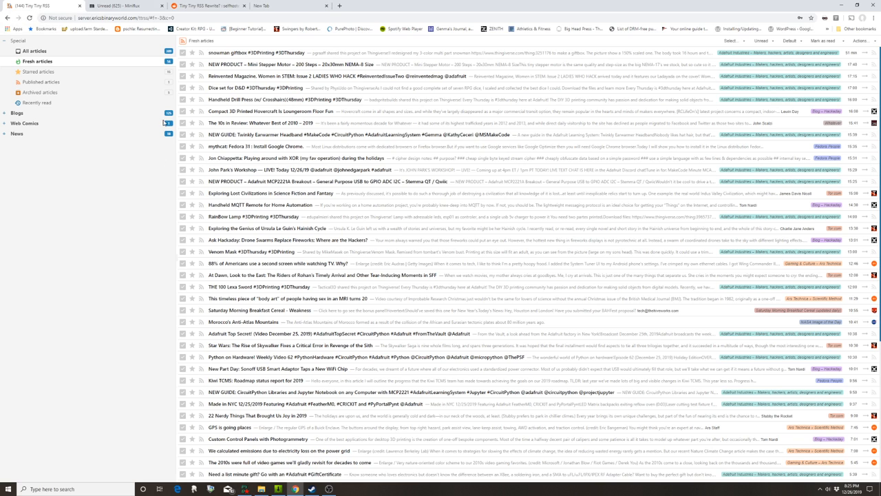
left_click(124, 5)
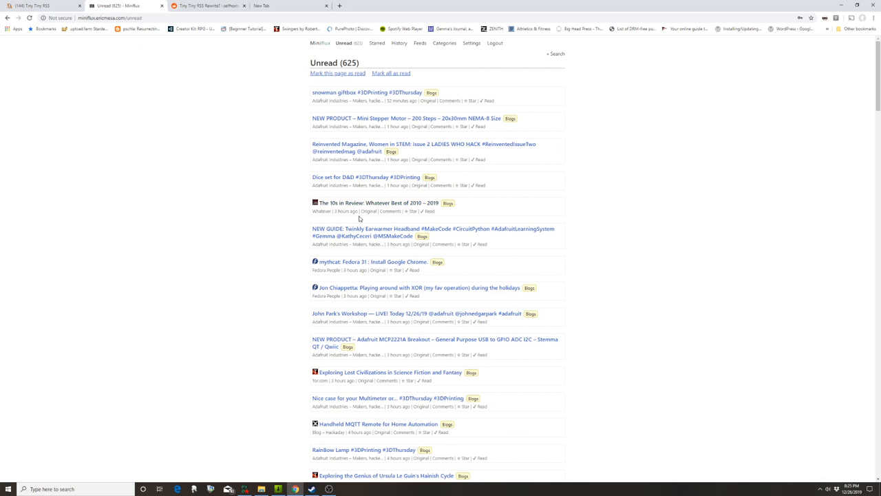
mouse_move(356, 479)
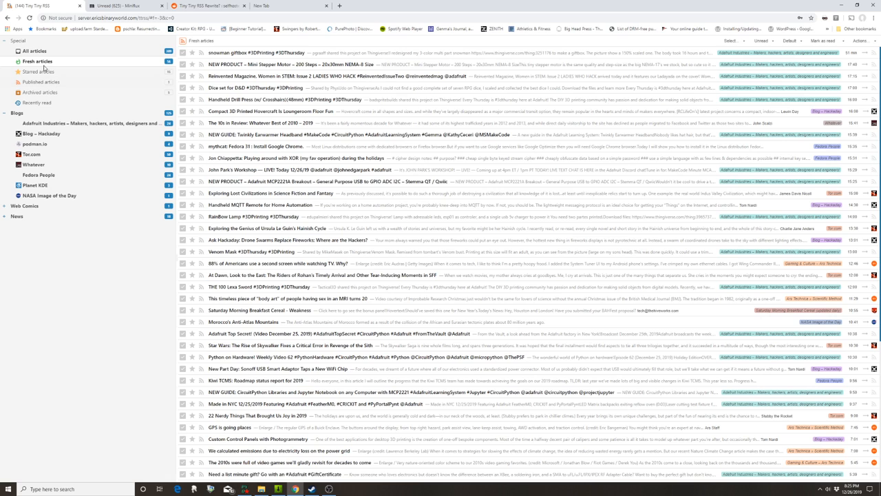
Browse the Whatever feed and Fresh articles in Tiny Tiny RSS, then return to Miniflux
left_click(34, 165)
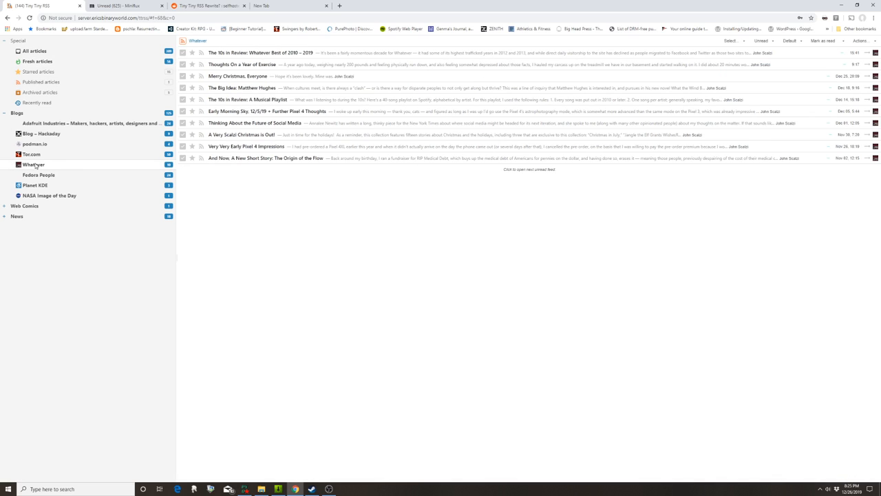
mouse_move(358, 325)
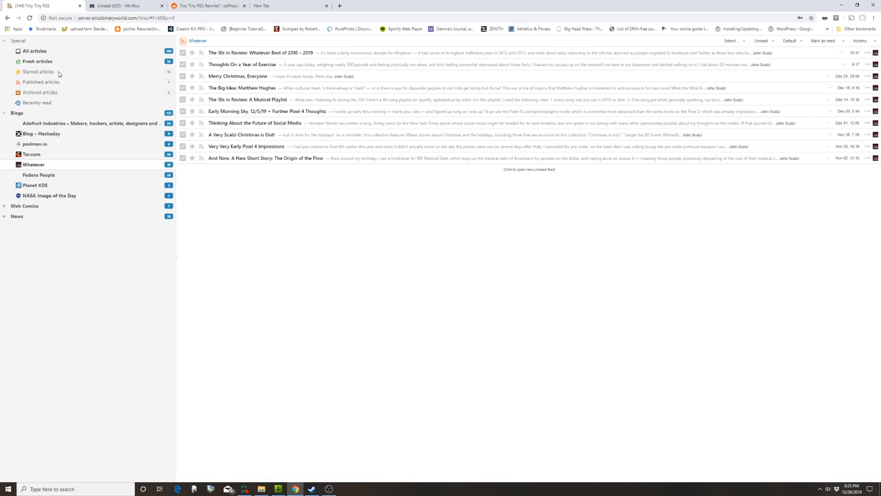
left_click(37, 61)
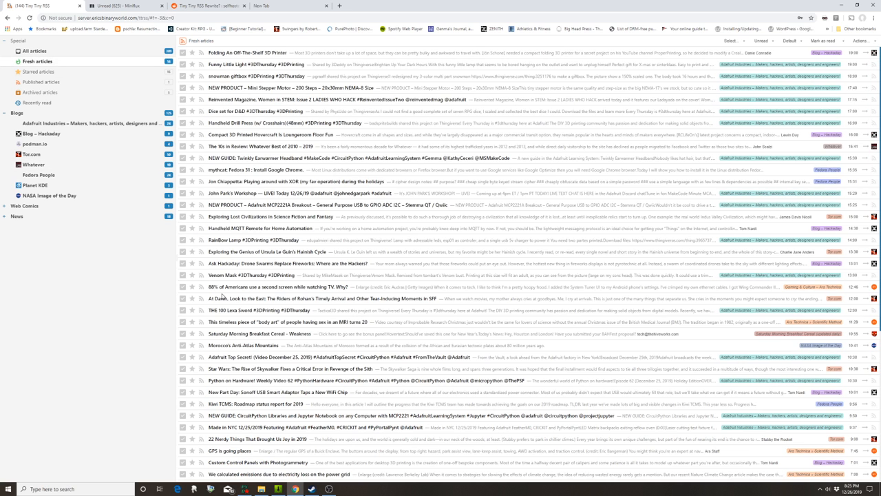
left_click(120, 6)
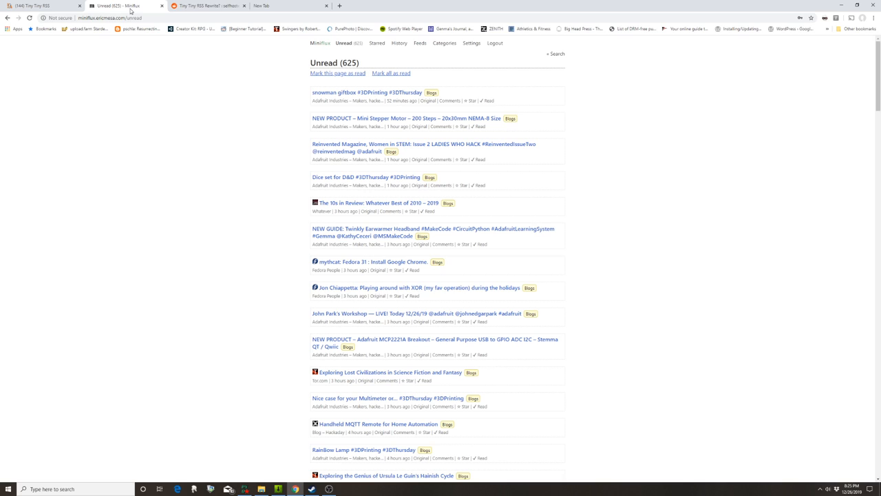
mouse_move(400, 53)
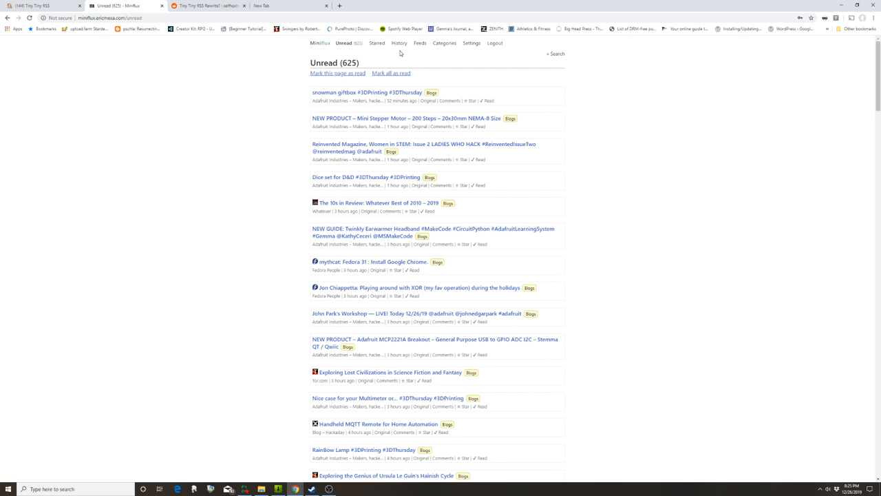
mouse_move(444, 43)
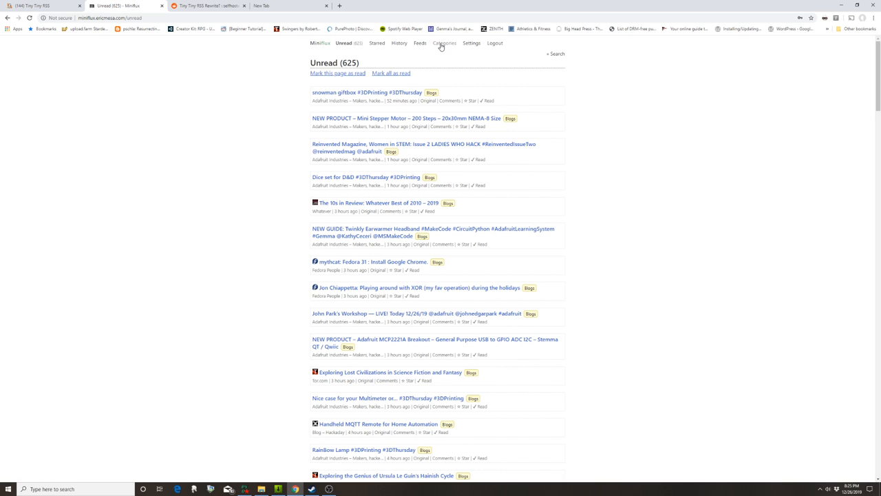
Browse Miniflux's Categories, Blogs entries and 40-feed list, then return to Unread
left_click(444, 42)
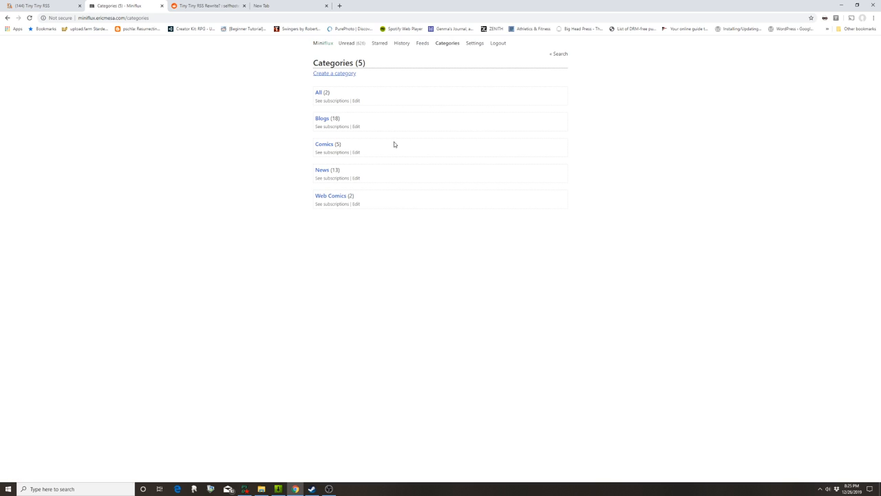
mouse_move(342, 126)
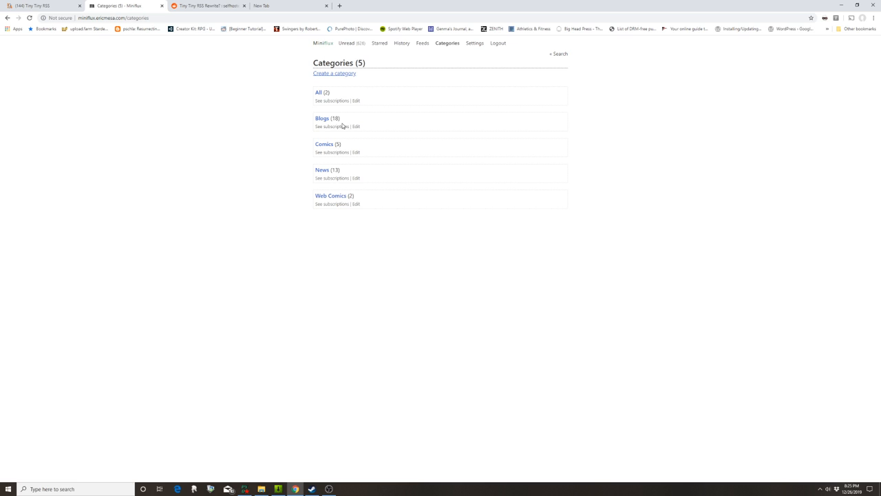
left_click(323, 117)
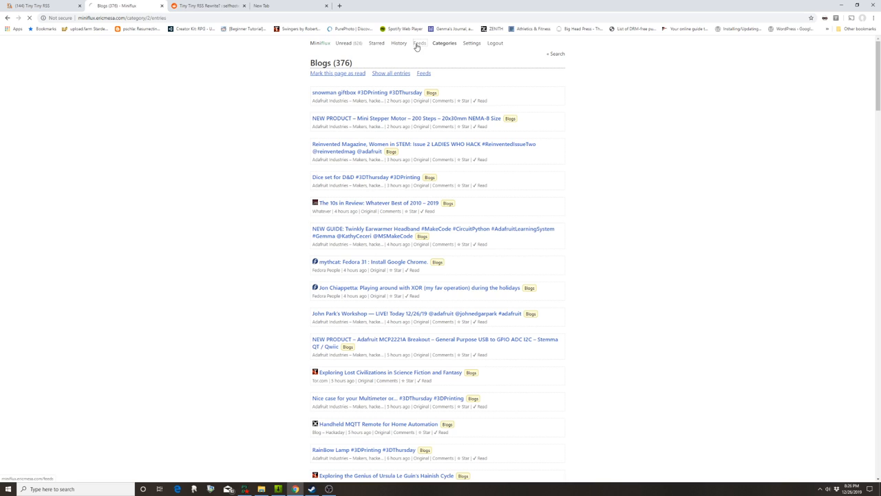
left_click(420, 43)
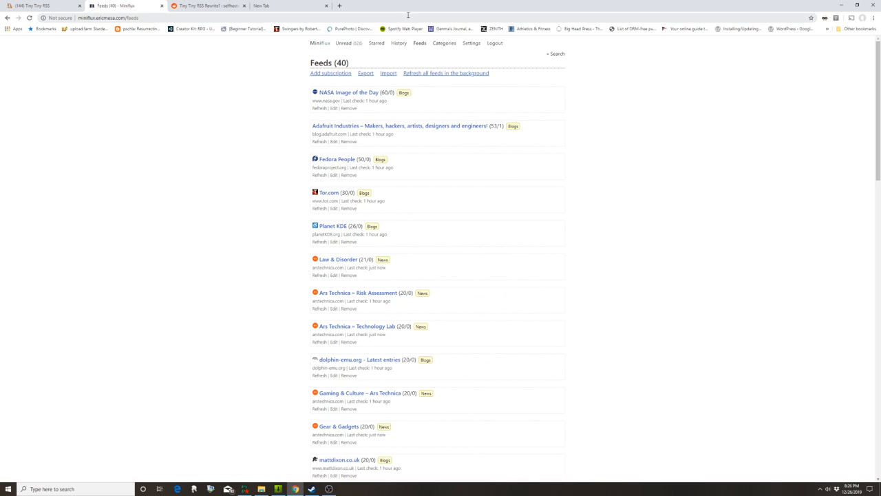
mouse_move(502, 327)
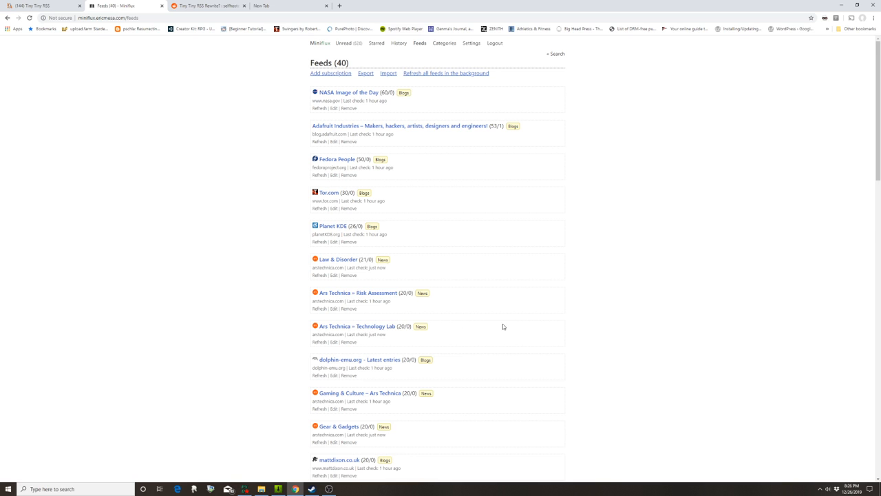
scroll("down", 3)
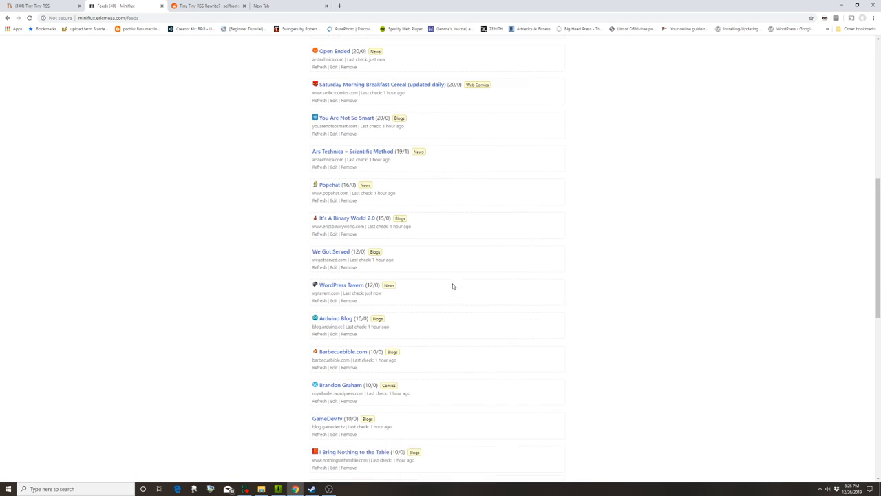
scroll("down", 3)
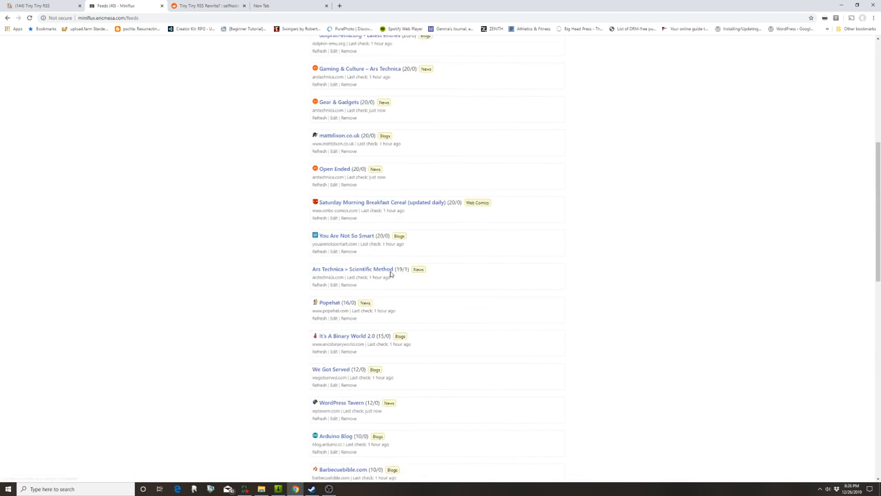
left_click(344, 43)
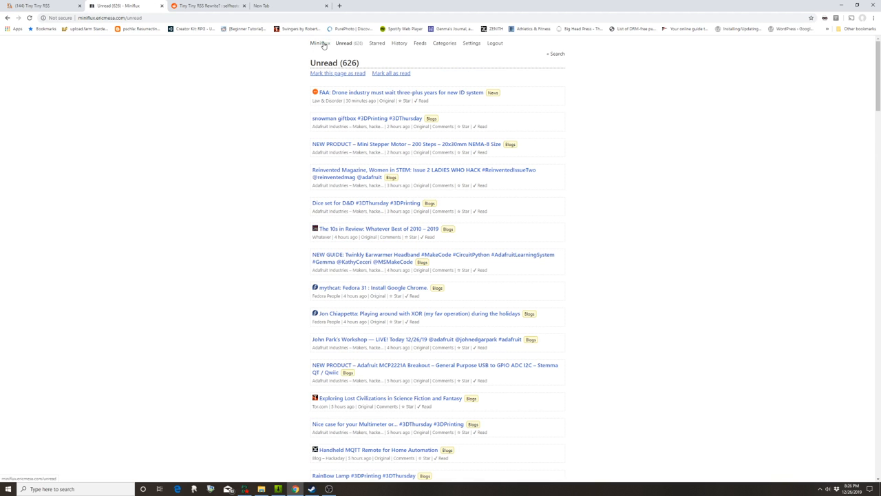
mouse_move(300, 32)
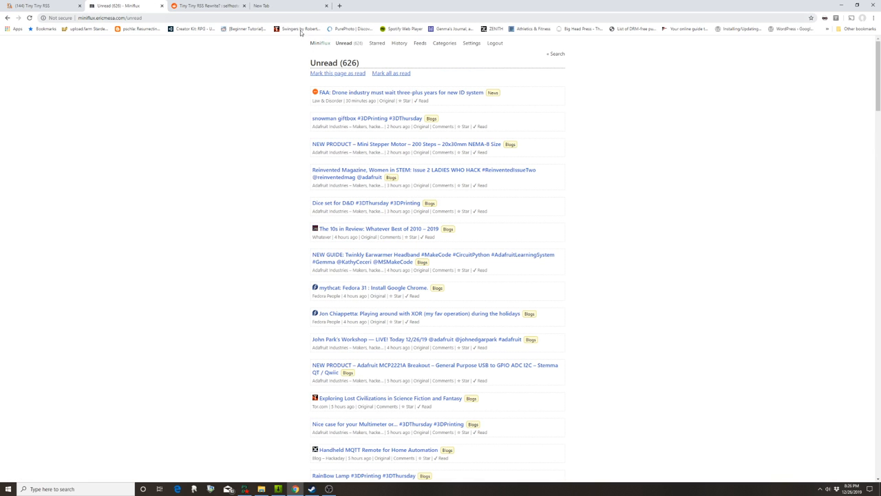
mouse_move(166, 133)
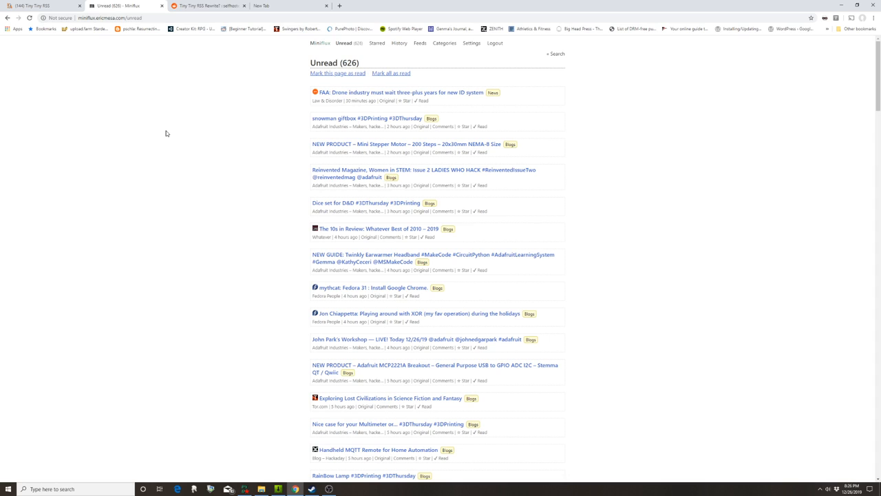
mouse_move(133, 126)
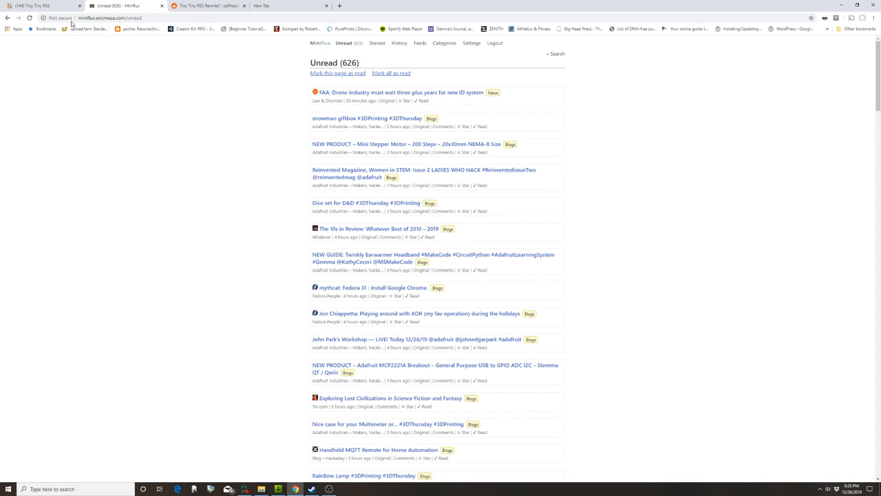
Switch to the Tiny Tiny RSS tab showing Fresh articles and unread counts
left_click(207, 6)
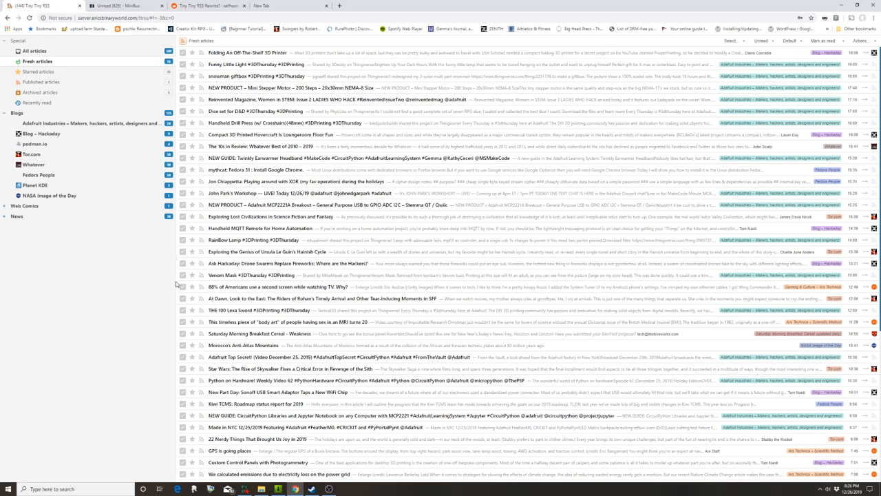
mouse_move(174, 280)
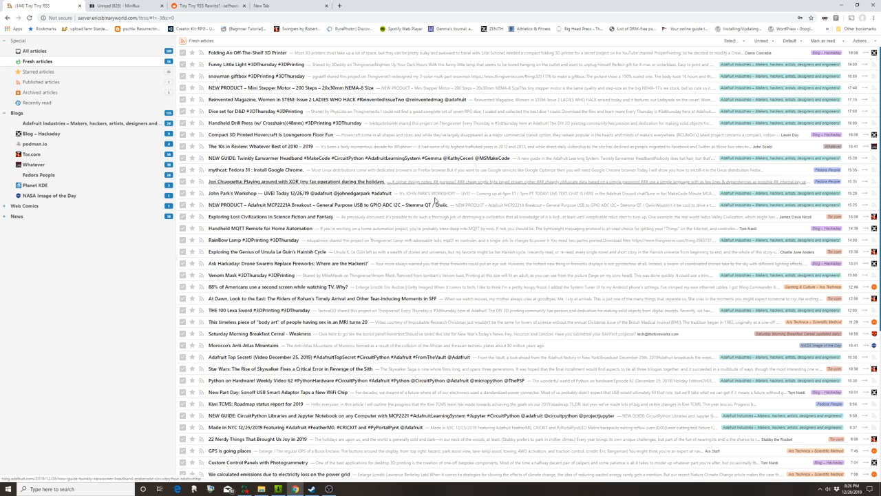
mouse_move(492, 223)
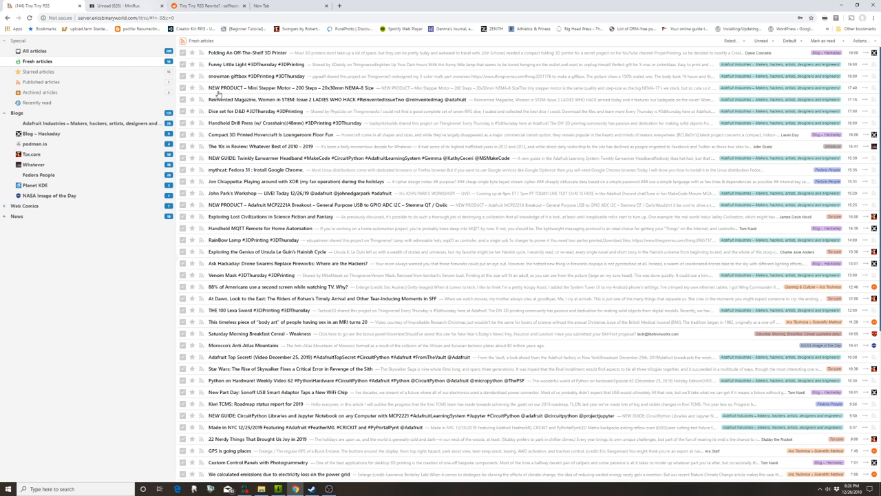
left_click(124, 6)
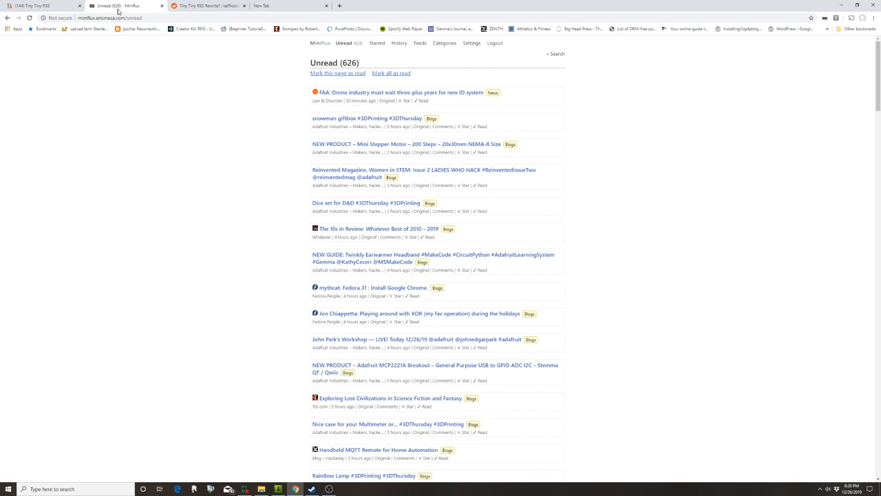
mouse_move(110, 13)
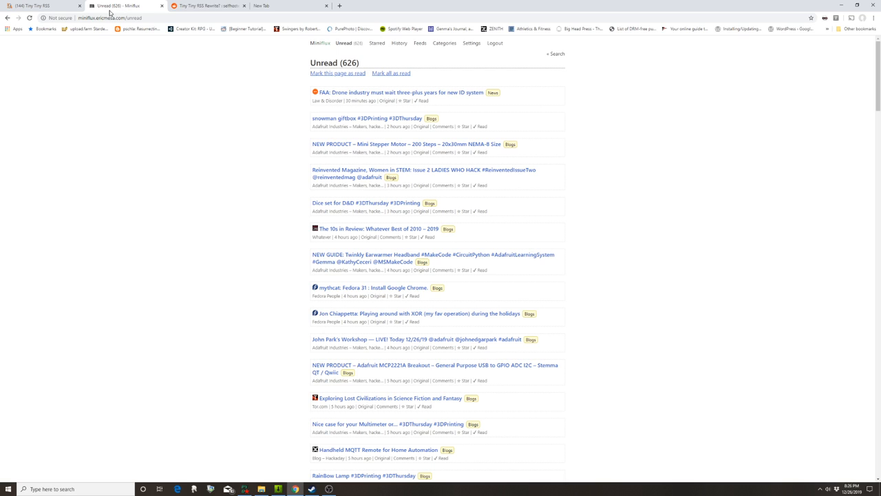
mouse_move(393, 49)
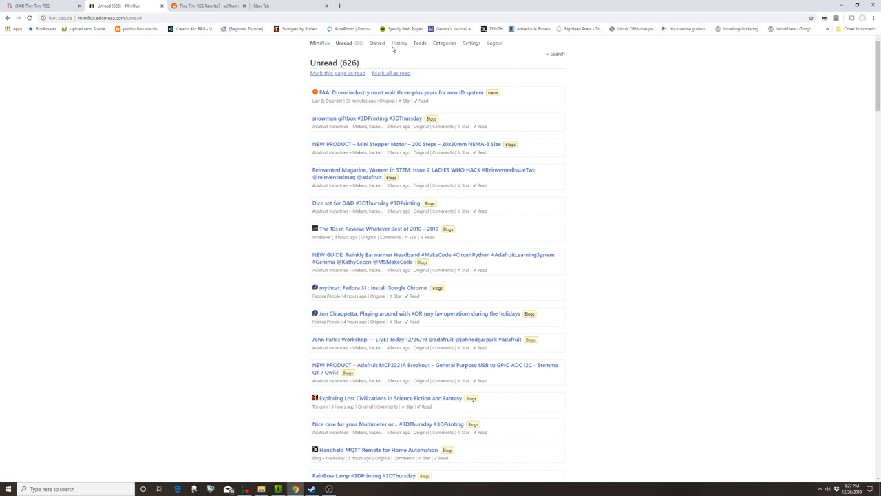
left_click(419, 42)
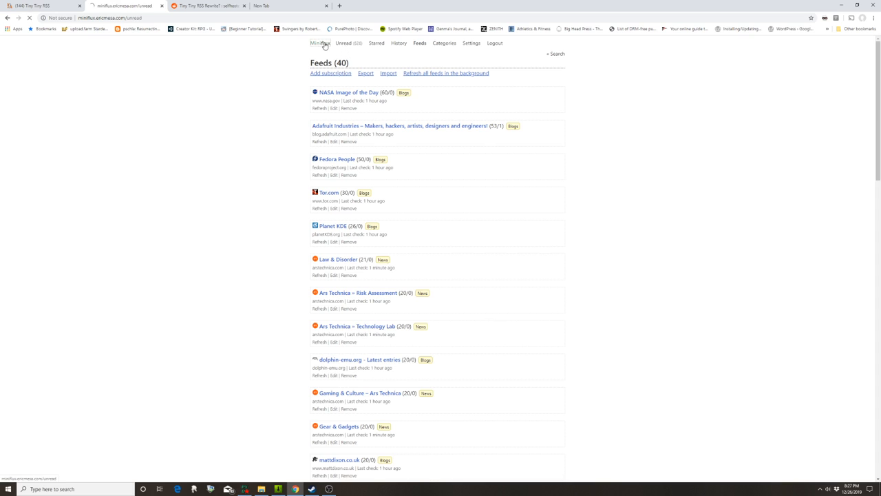
left_click(343, 43)
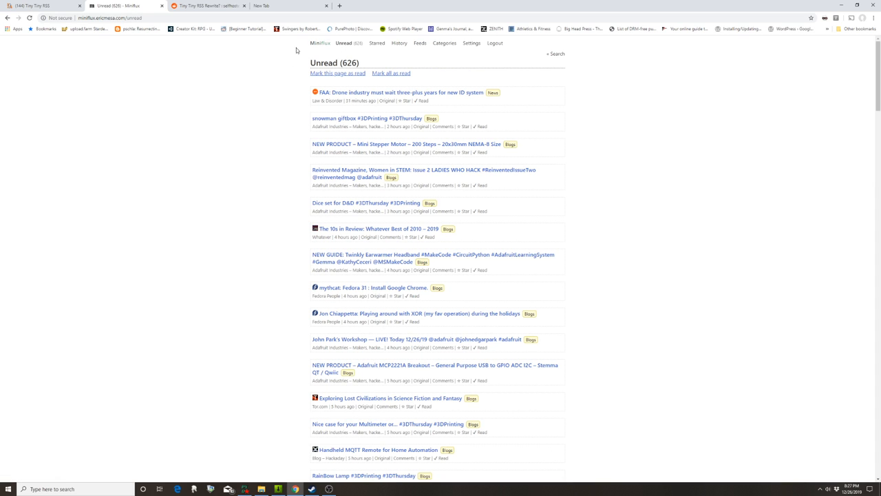
mouse_move(252, 100)
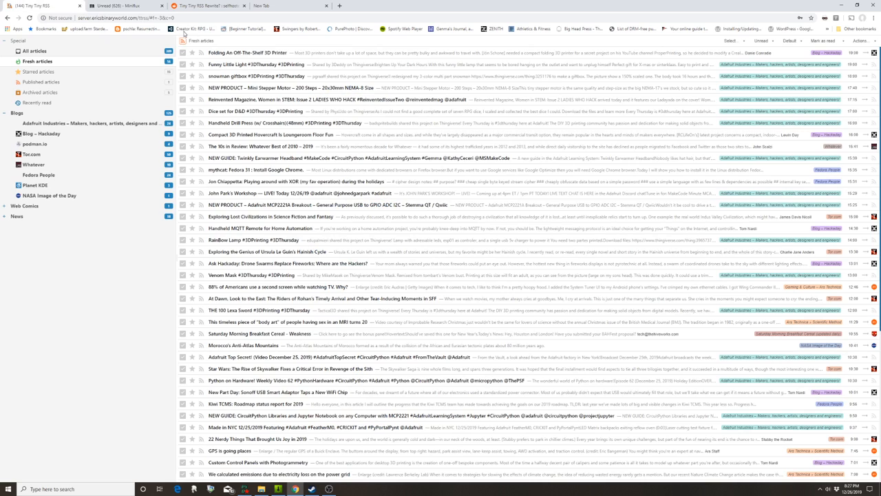
left_click(127, 6)
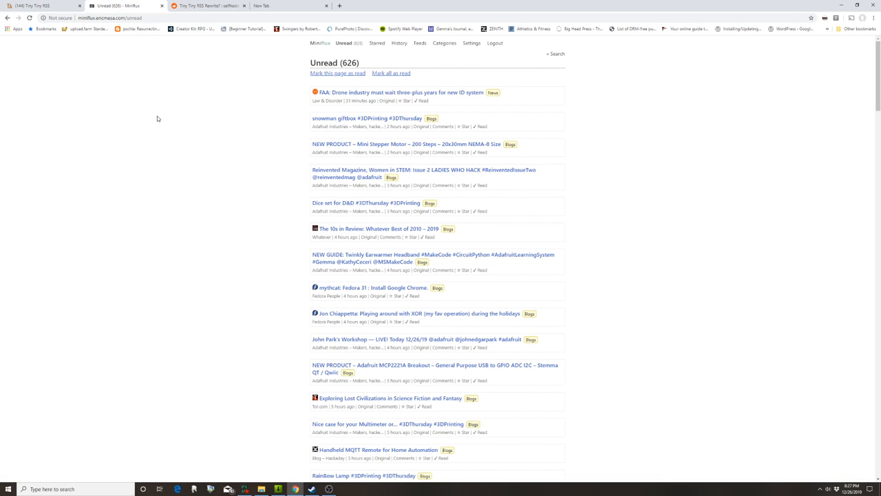
mouse_move(163, 127)
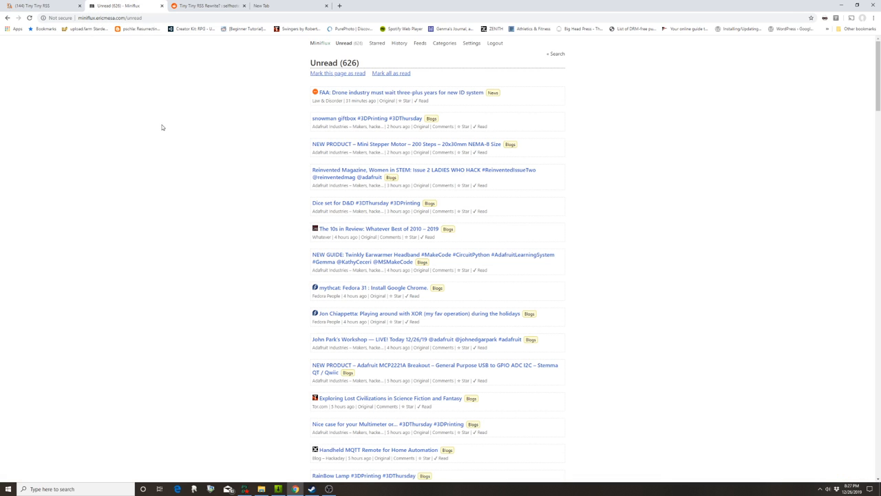
mouse_move(156, 119)
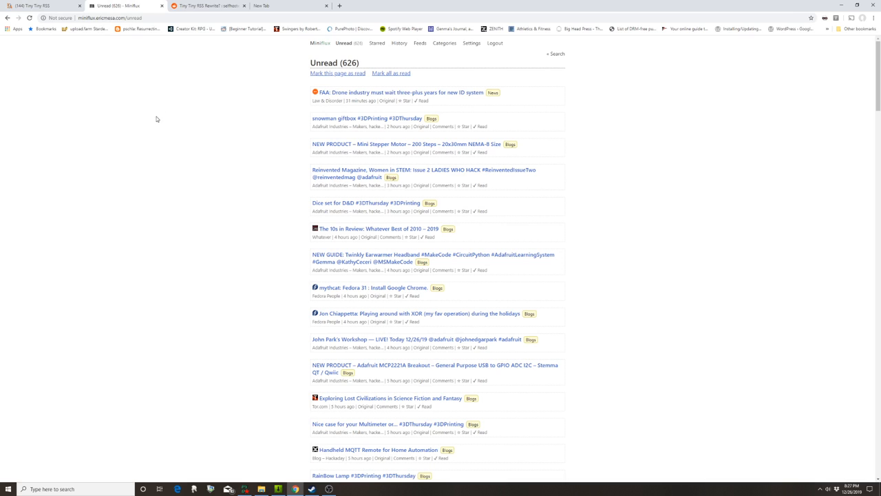
mouse_move(38, 5)
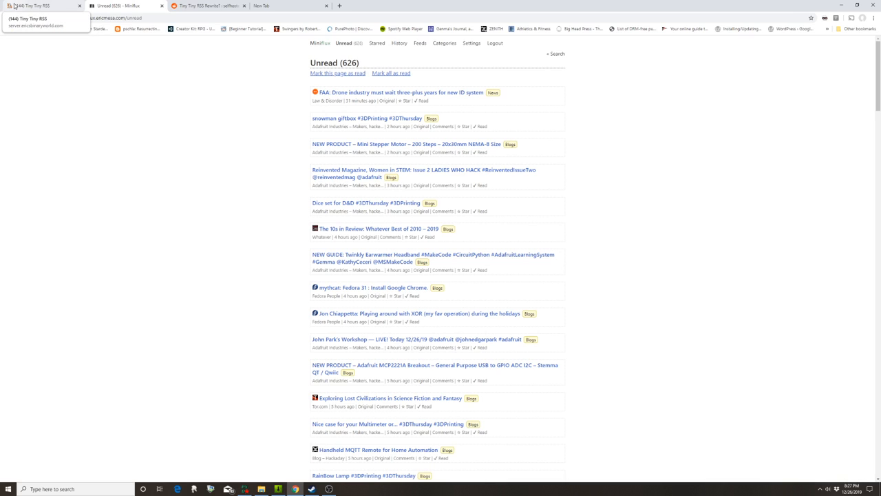
left_click(124, 6)
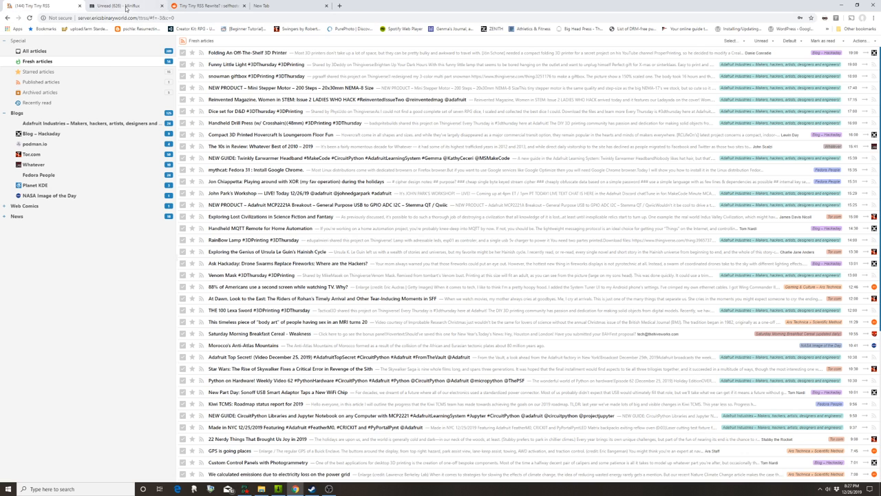
left_click(421, 43)
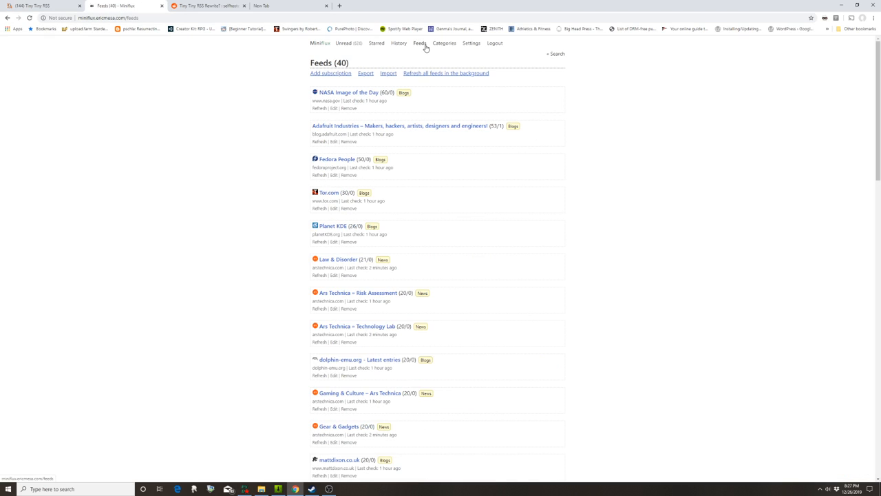
left_click(444, 43)
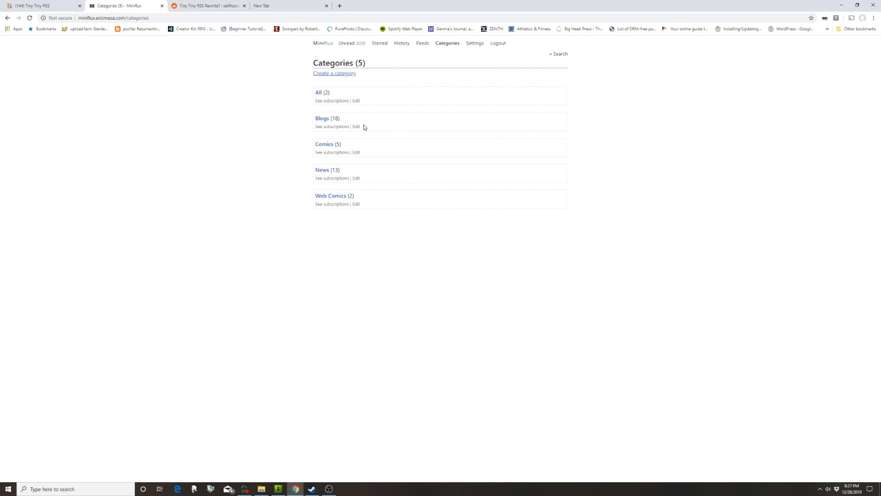
left_click(346, 42)
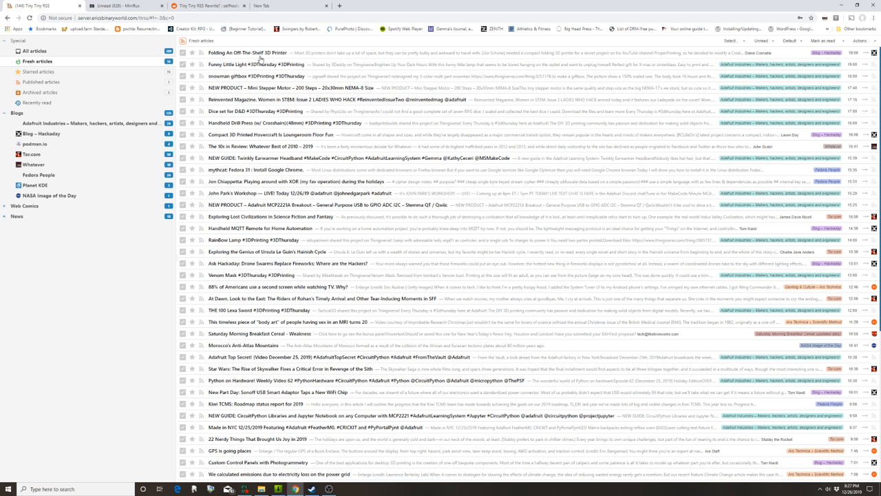
mouse_move(279, 247)
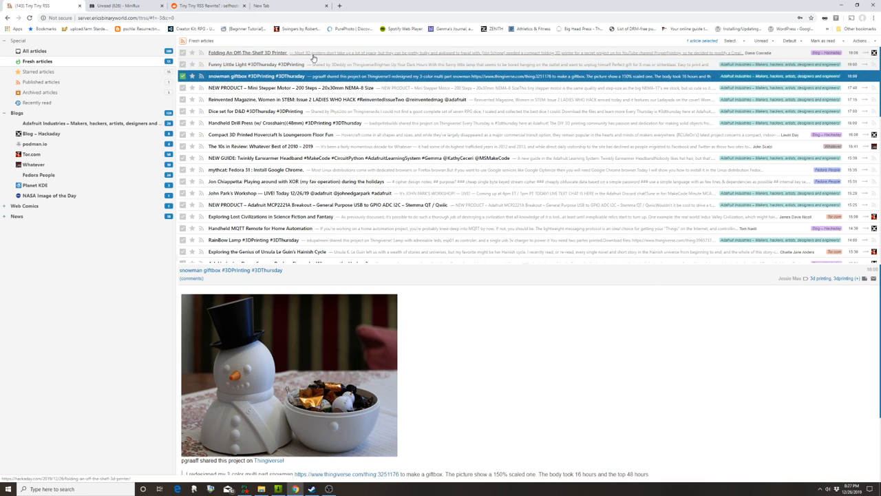
Read the Reinvented Magazine article in Tiny Tiny RSS, then switch to Miniflux
left_click(309, 99)
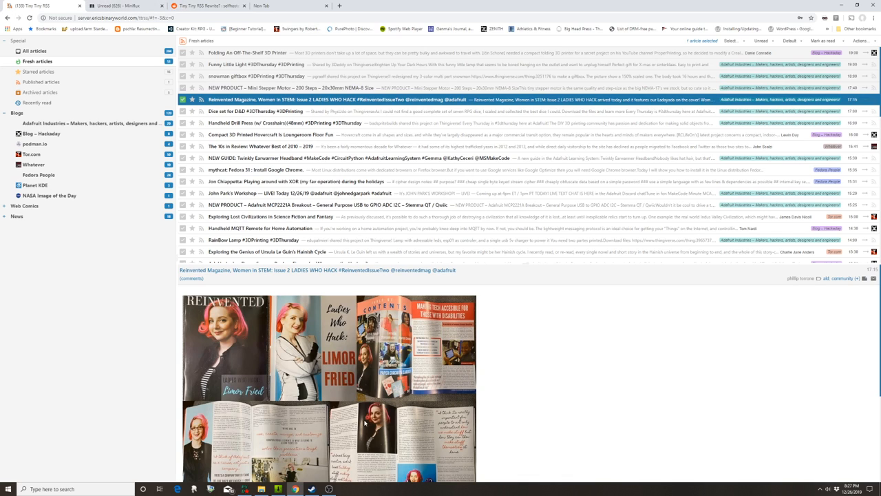
left_click(116, 6)
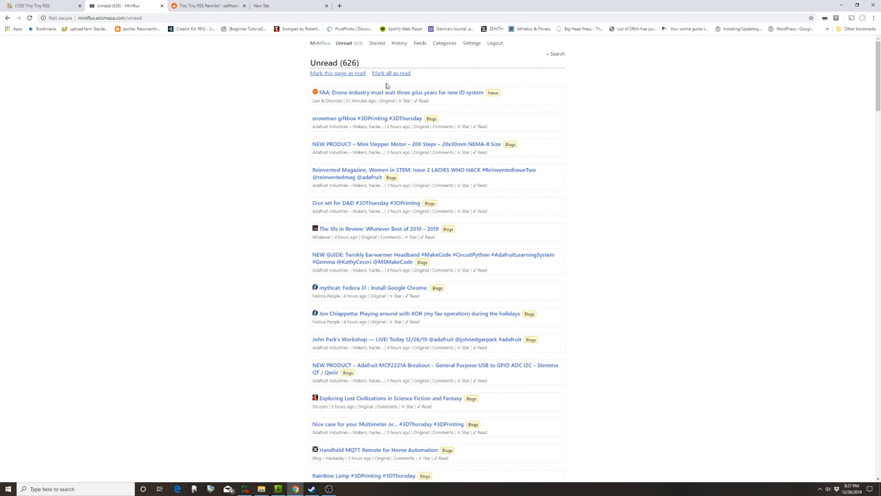
Open the snowman giftbox article and mark the Mini Stepper Motor and FAA drone posts unread
left_click(367, 117)
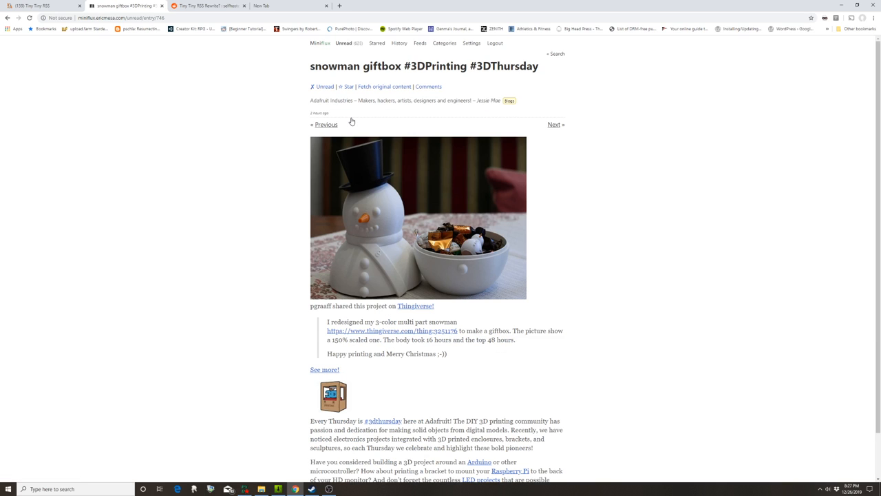
left_click(556, 125)
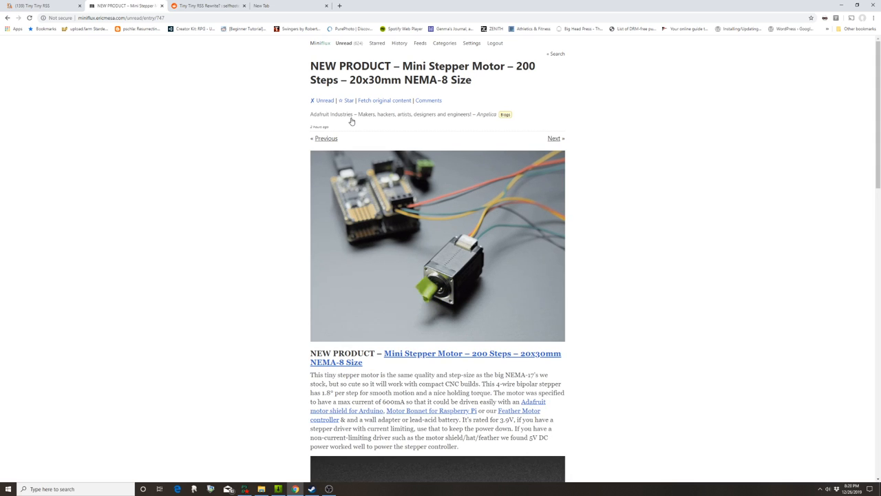
mouse_move(396, 127)
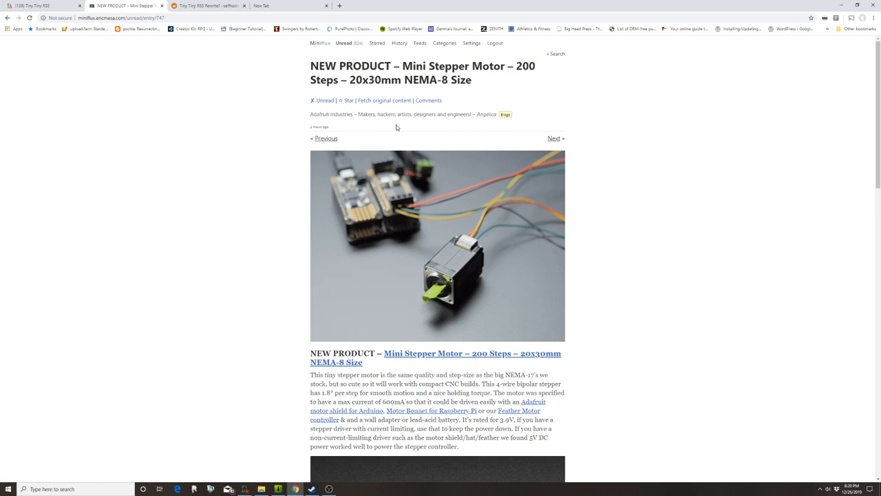
left_click(312, 100)
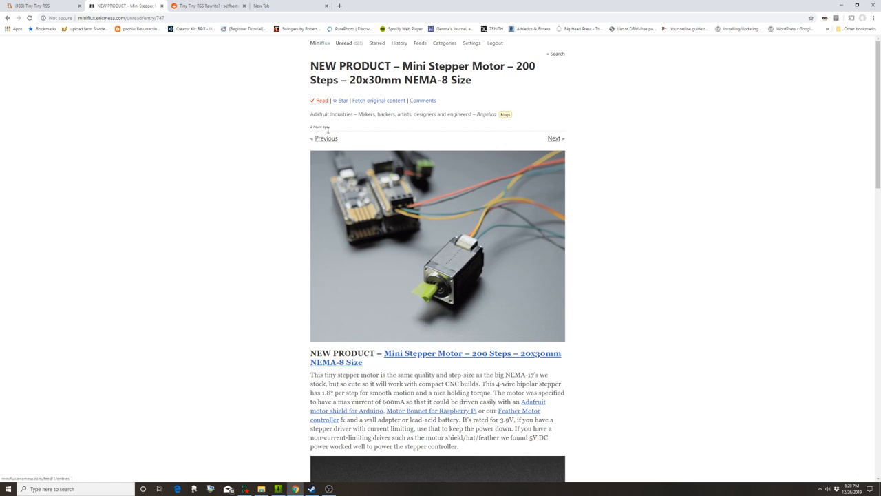
left_click(554, 138)
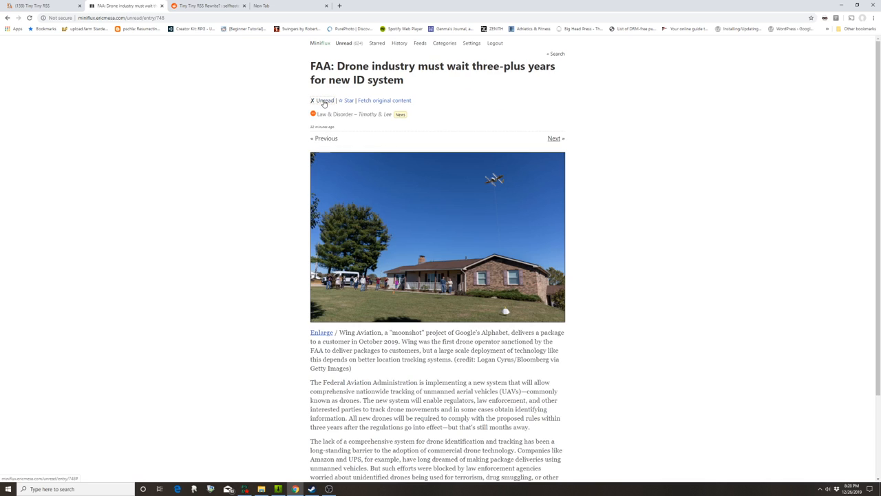
left_click(324, 100)
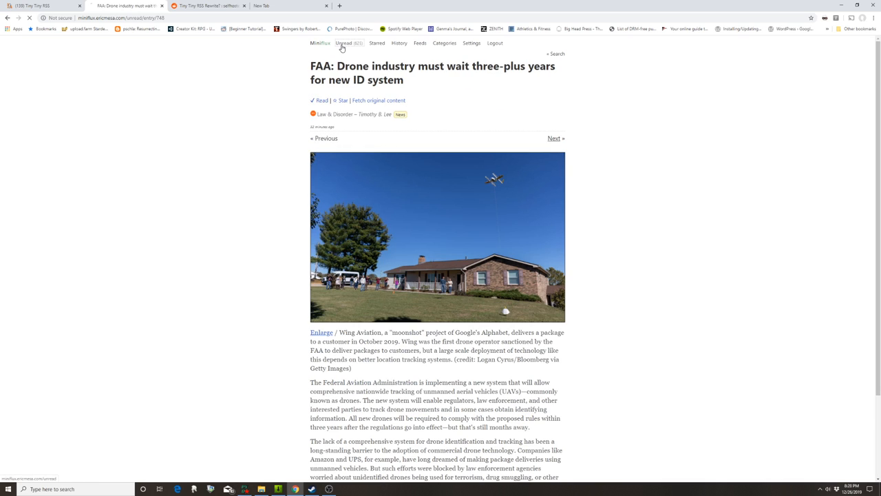
From the Unread list, mark Reinvented Magazine unread and open the Dice set for D&D article
left_click(344, 43)
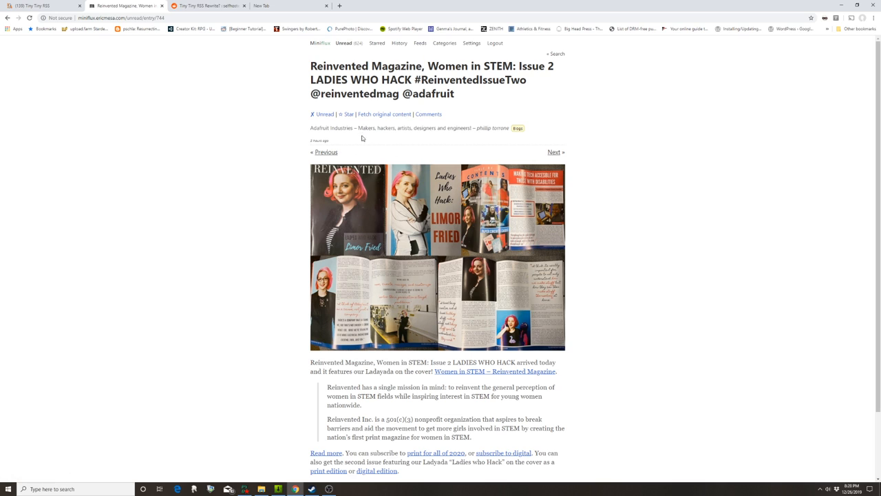
left_click(322, 113)
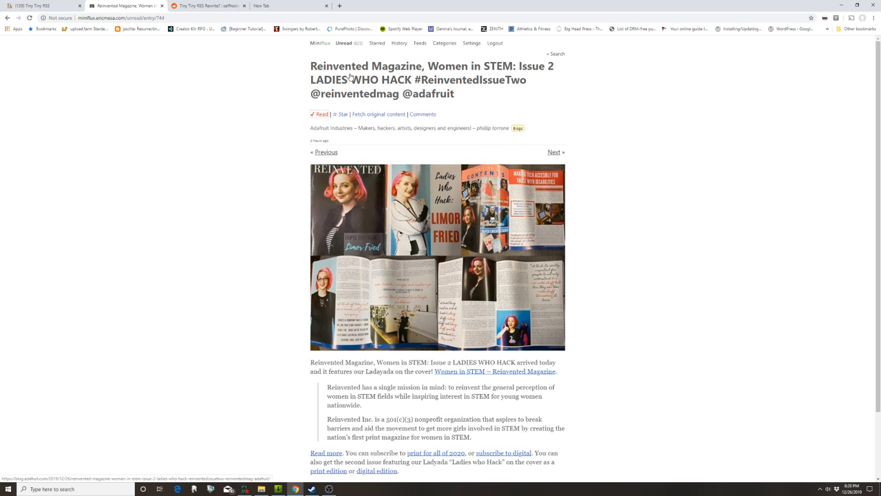
left_click(320, 43)
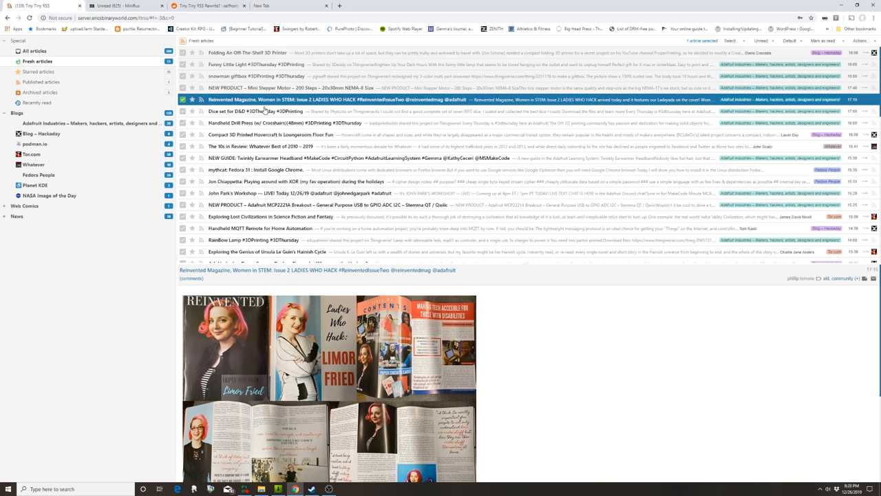
left_click(275, 111)
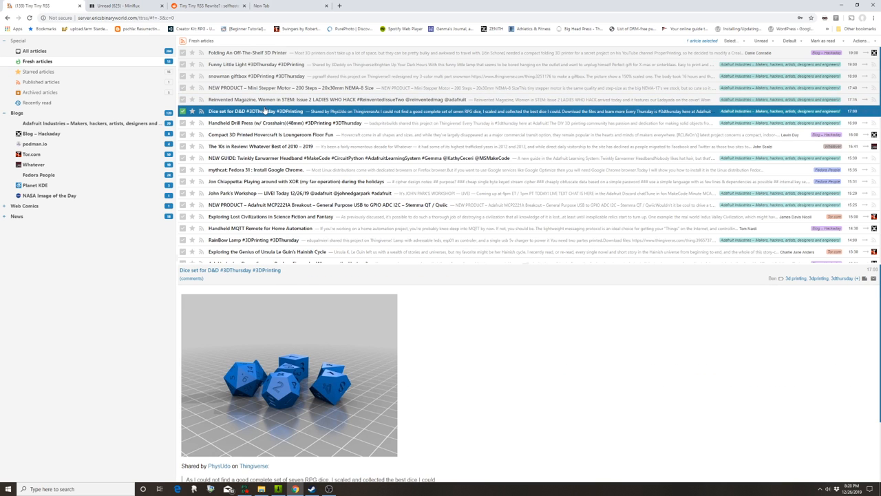
left_click(124, 6)
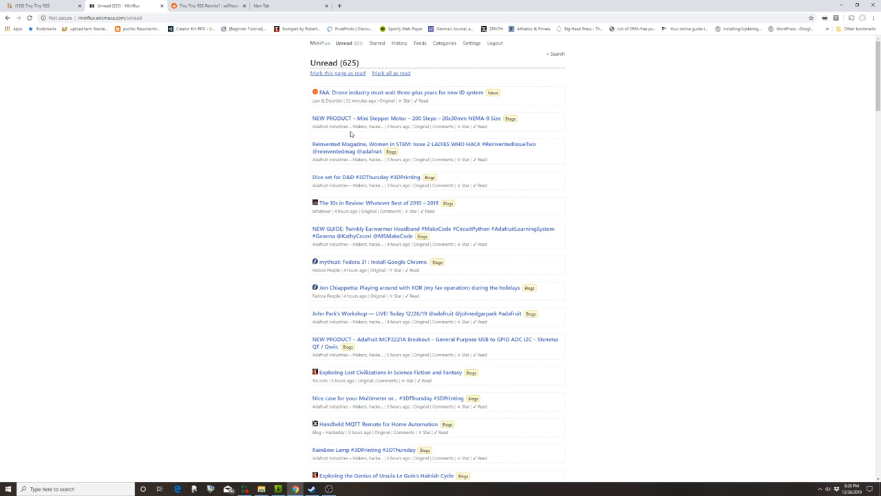
mouse_move(299, 123)
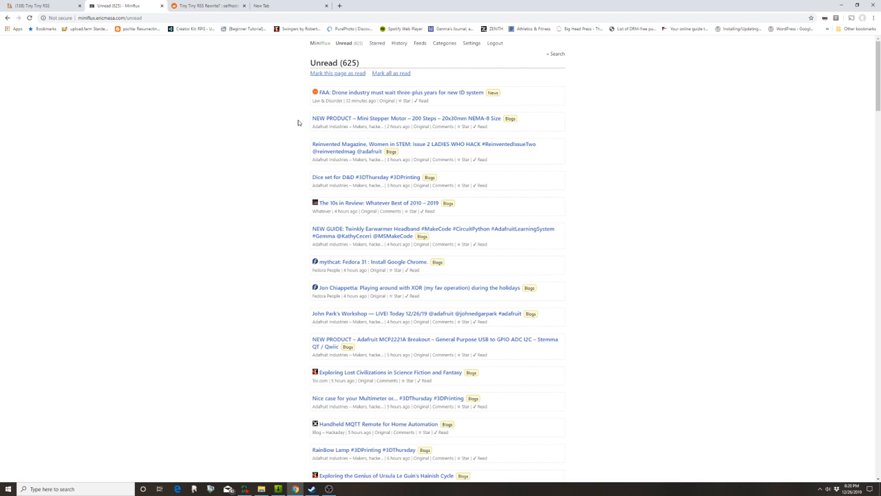
mouse_move(166, 192)
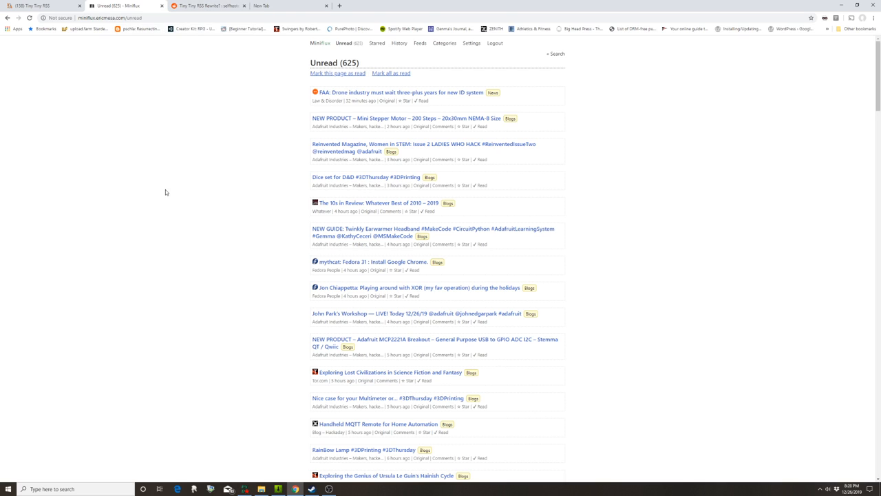
Open the Fedora 31 Chrome article, fetch its original content, and return to Unread
left_click(420, 147)
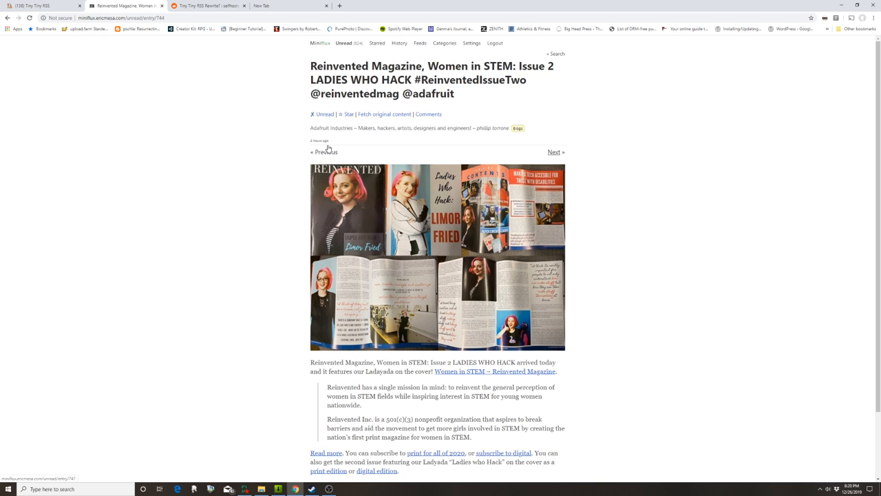
left_click(324, 113)
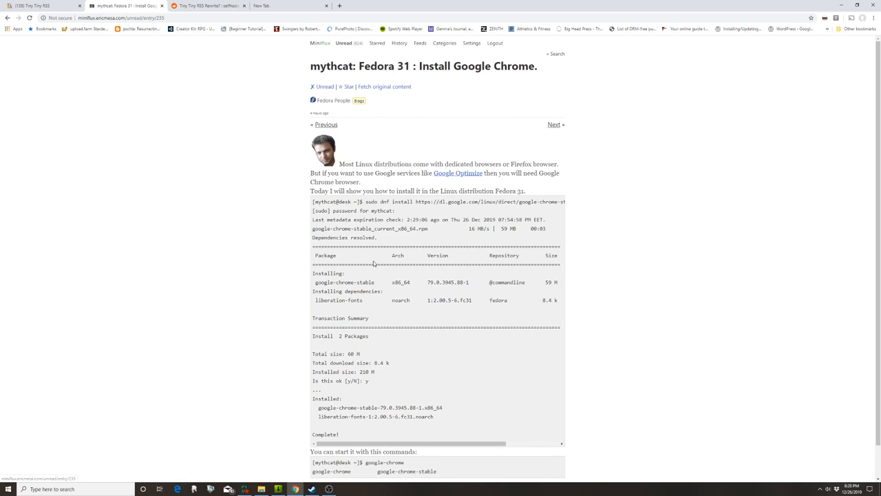
scroll("down", 3)
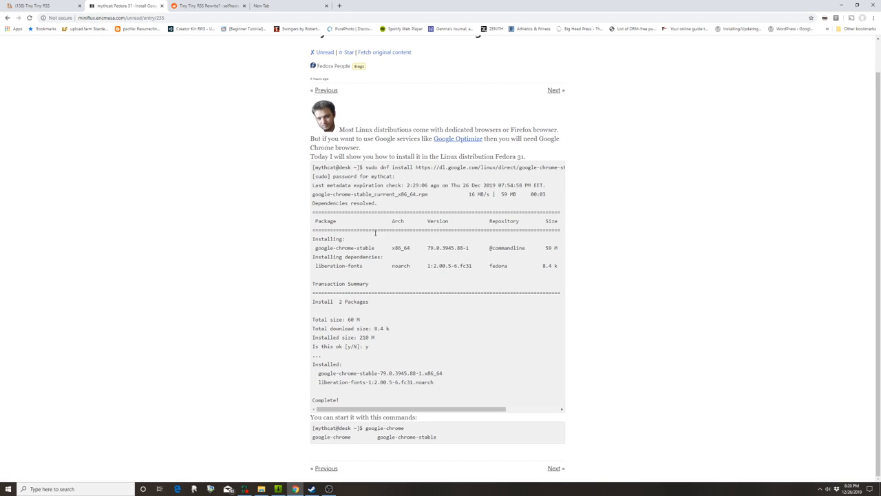
scroll("up", 3)
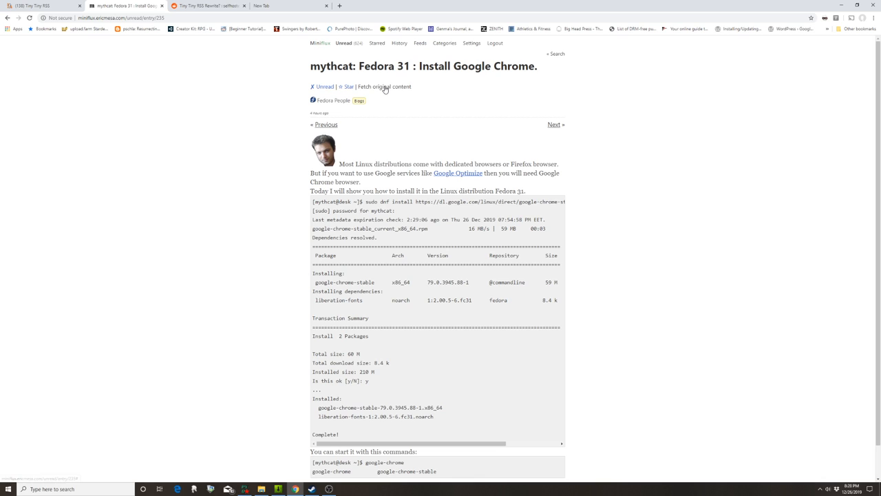
left_click(383, 86)
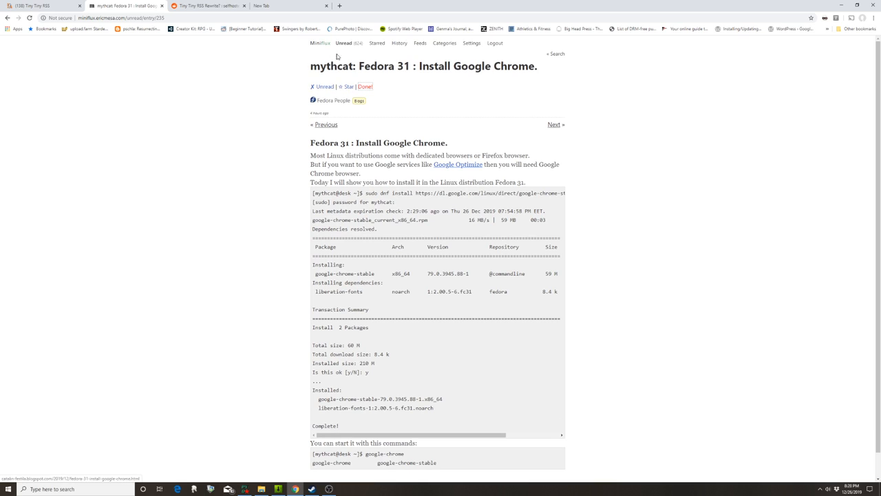
left_click(344, 43)
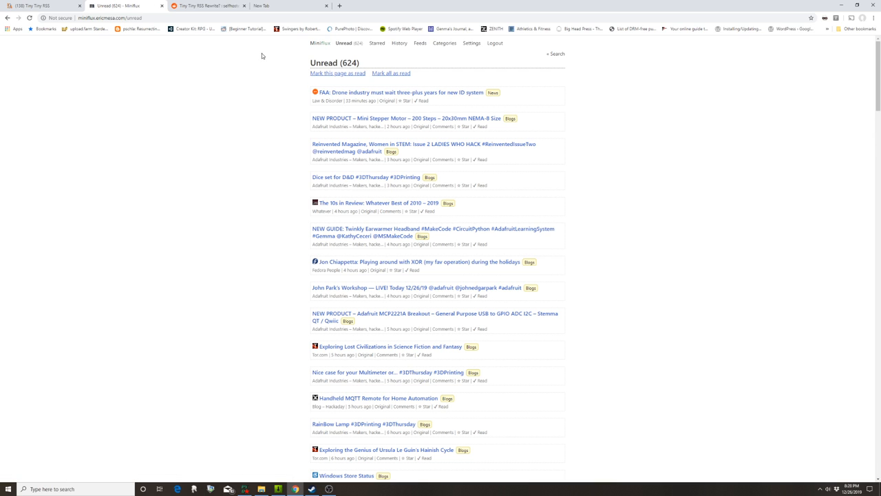
mouse_move(259, 46)
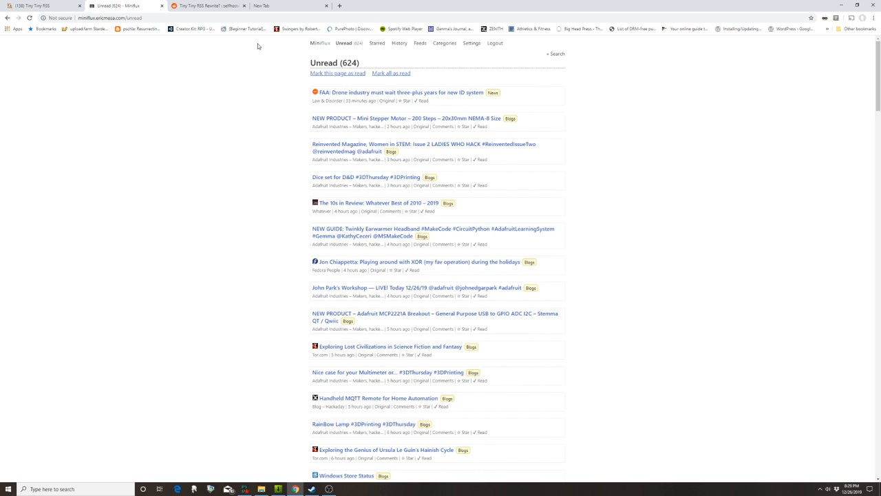
mouse_move(279, 190)
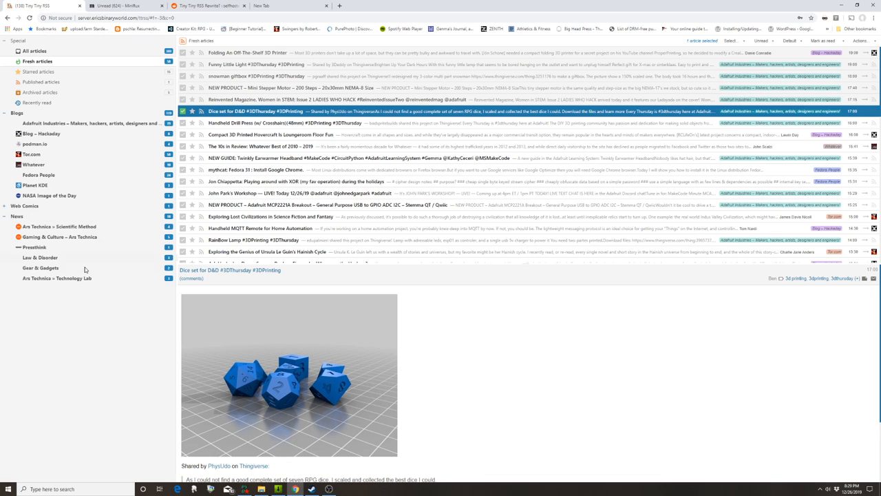
Open and expand Web Comics to reveal the Saturday Morning Breakfast Cereal feed
left_click(24, 206)
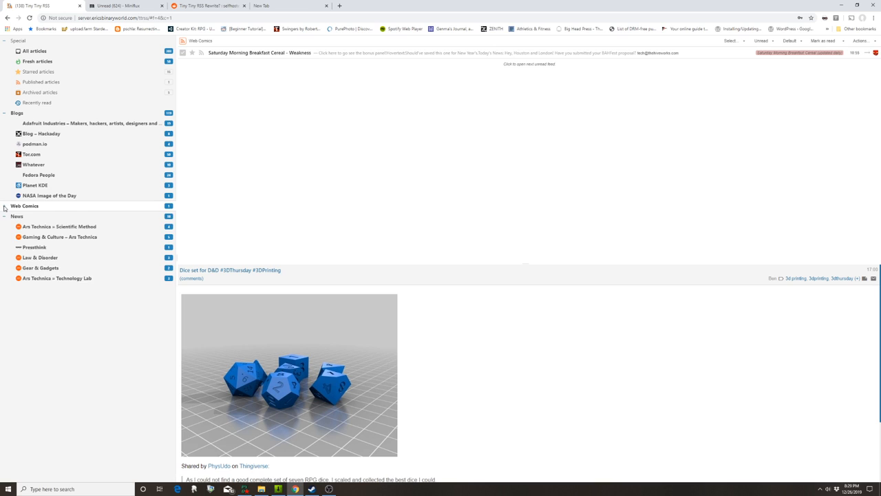
left_click(25, 206)
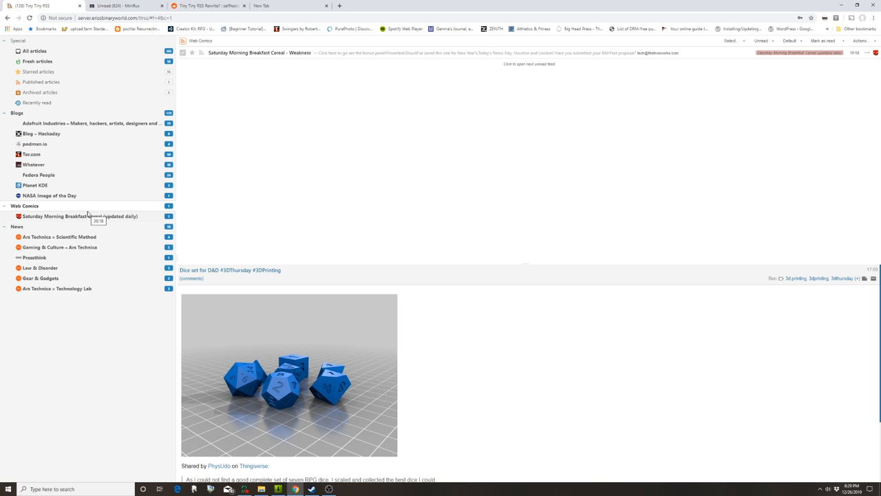
mouse_move(88, 212)
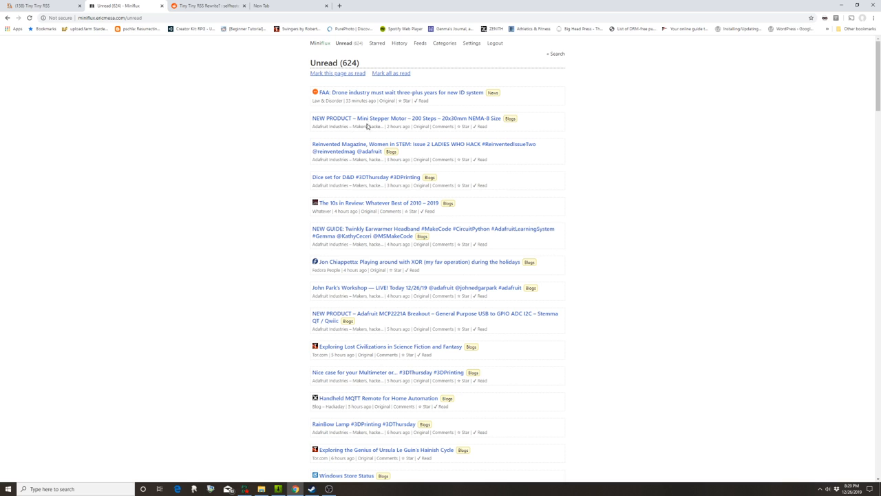
mouse_move(332, 164)
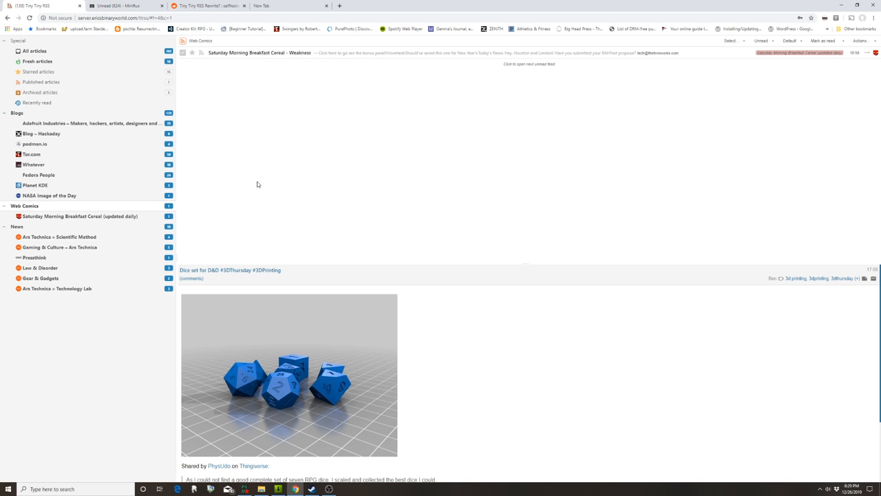
mouse_move(278, 186)
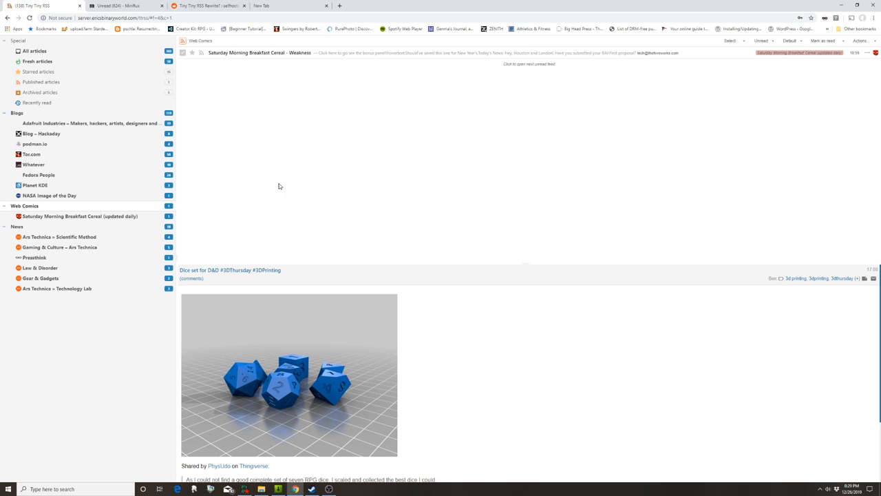
mouse_move(102, 295)
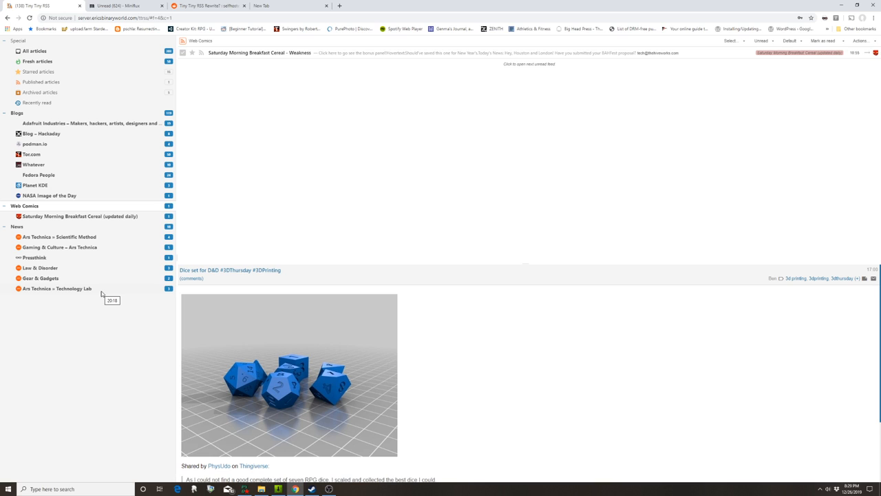